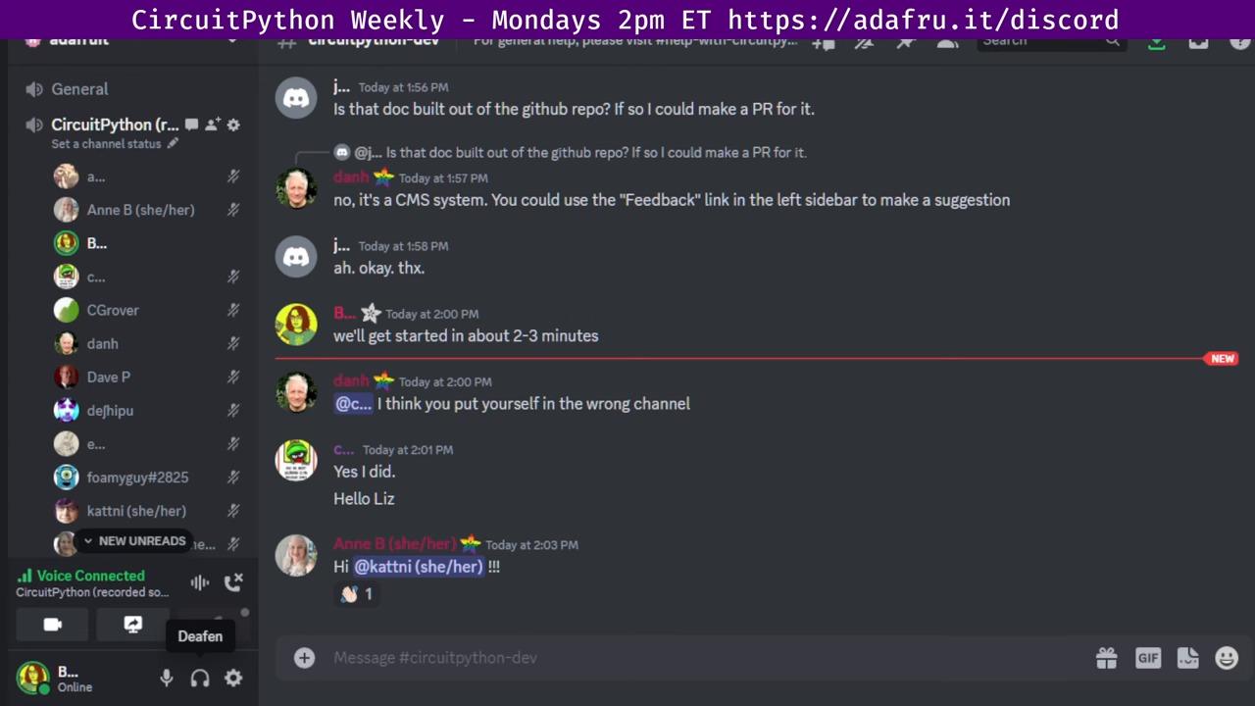
# Scroll past the Blinka 8.24.0 Raspberry Pi 5 release to the QR-code thermal-printer build post.
pyautogui.click(435, 657)
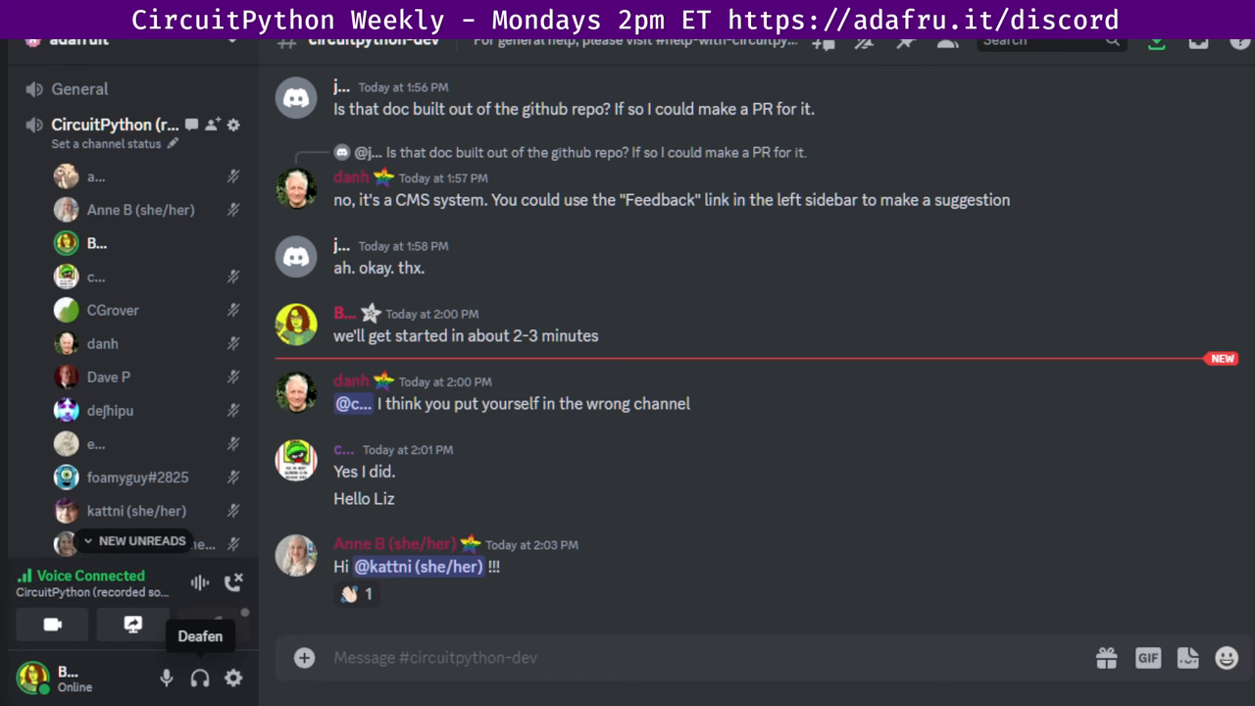
pyautogui.click(434, 657)
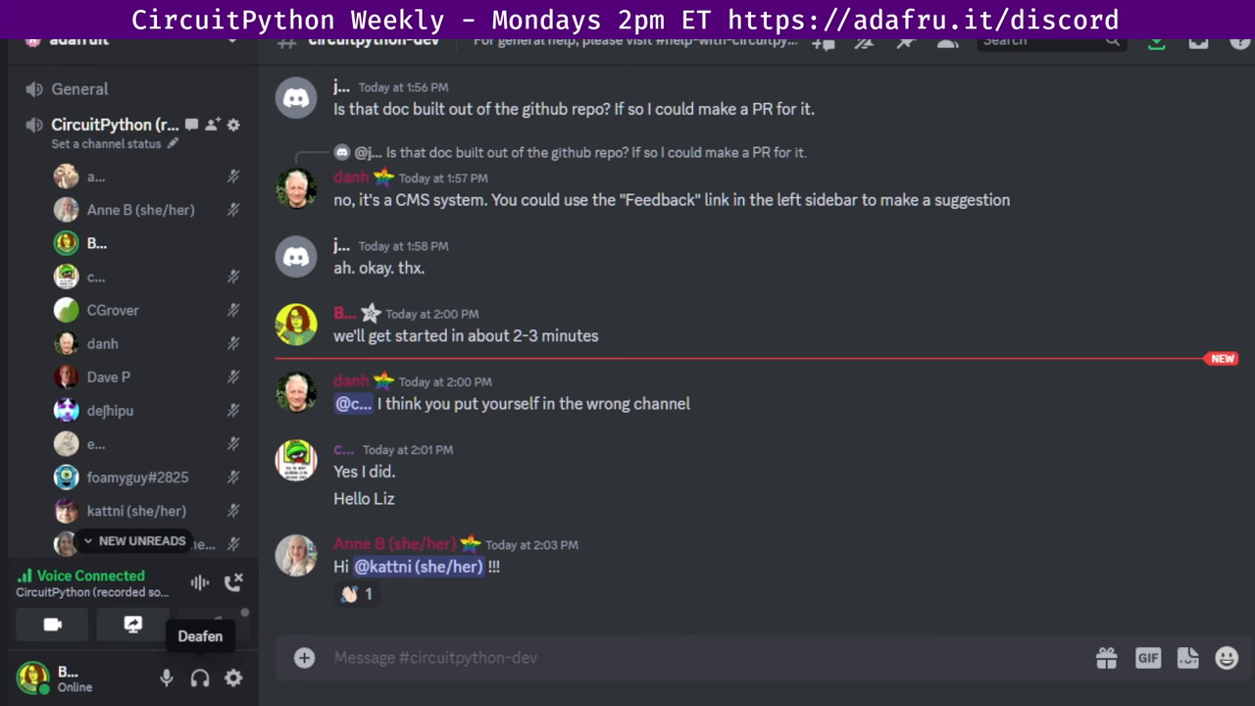
pyautogui.click(435, 657)
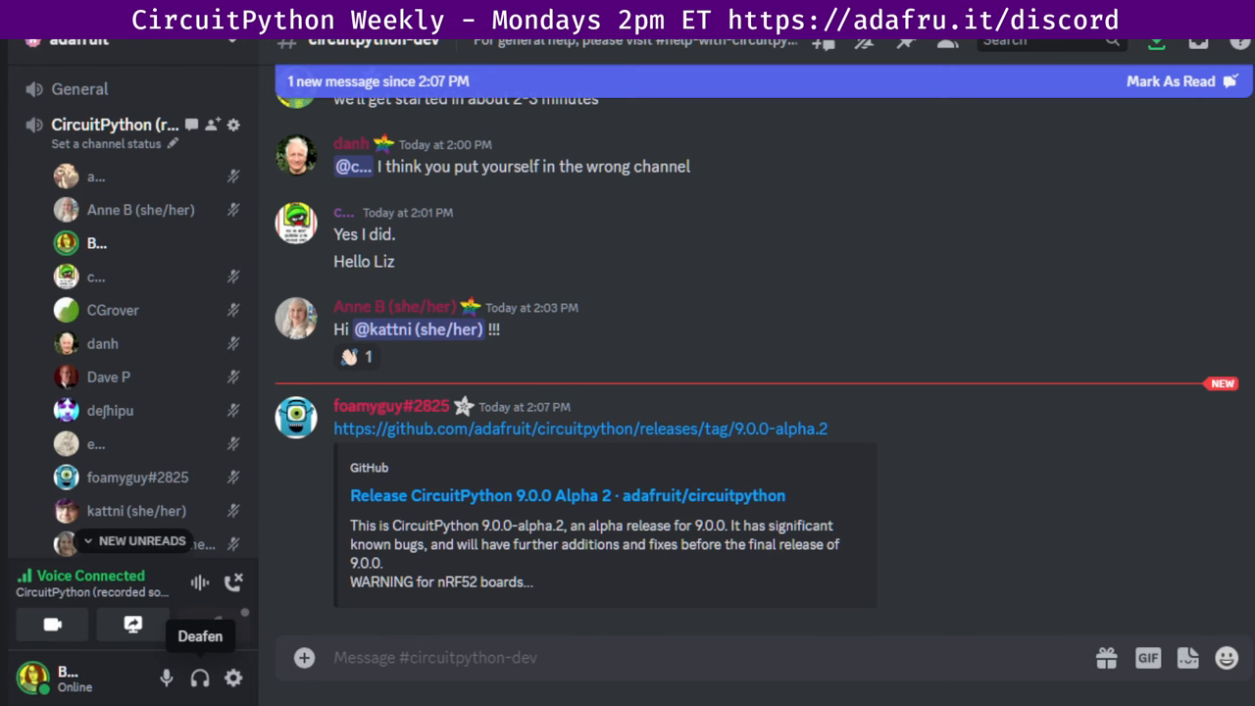
pyautogui.scroll(-3)
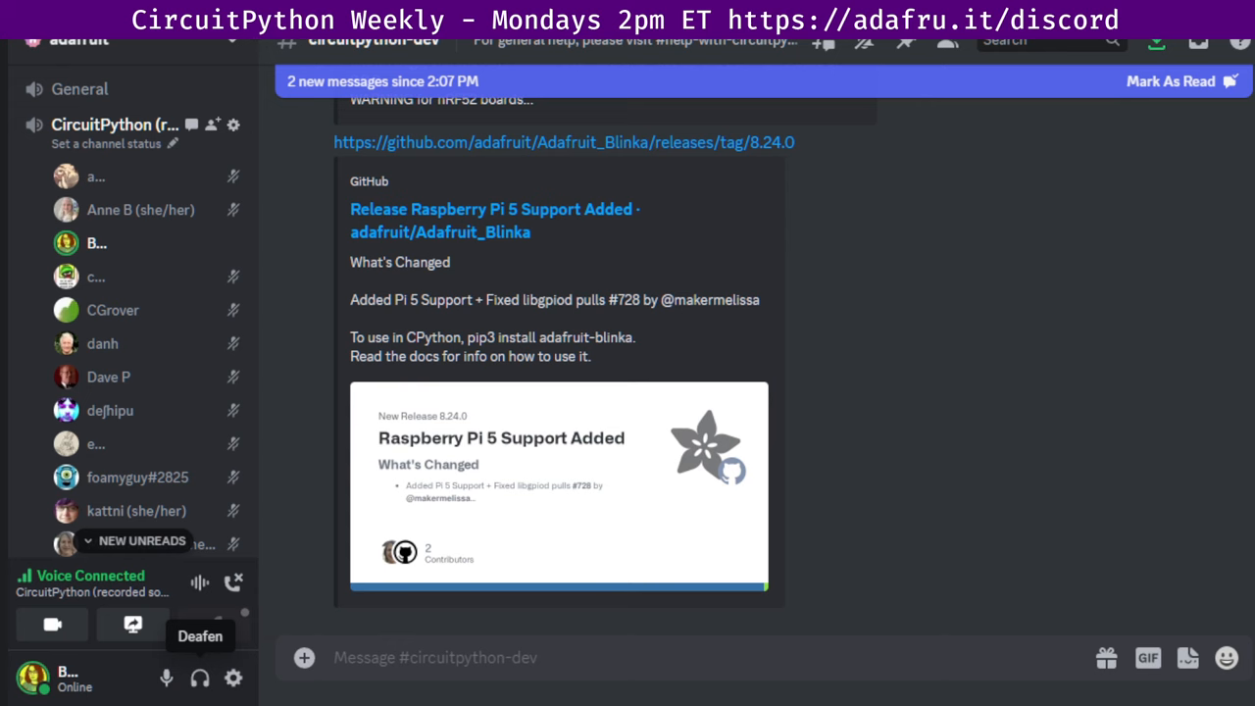
pyautogui.scroll(-3)
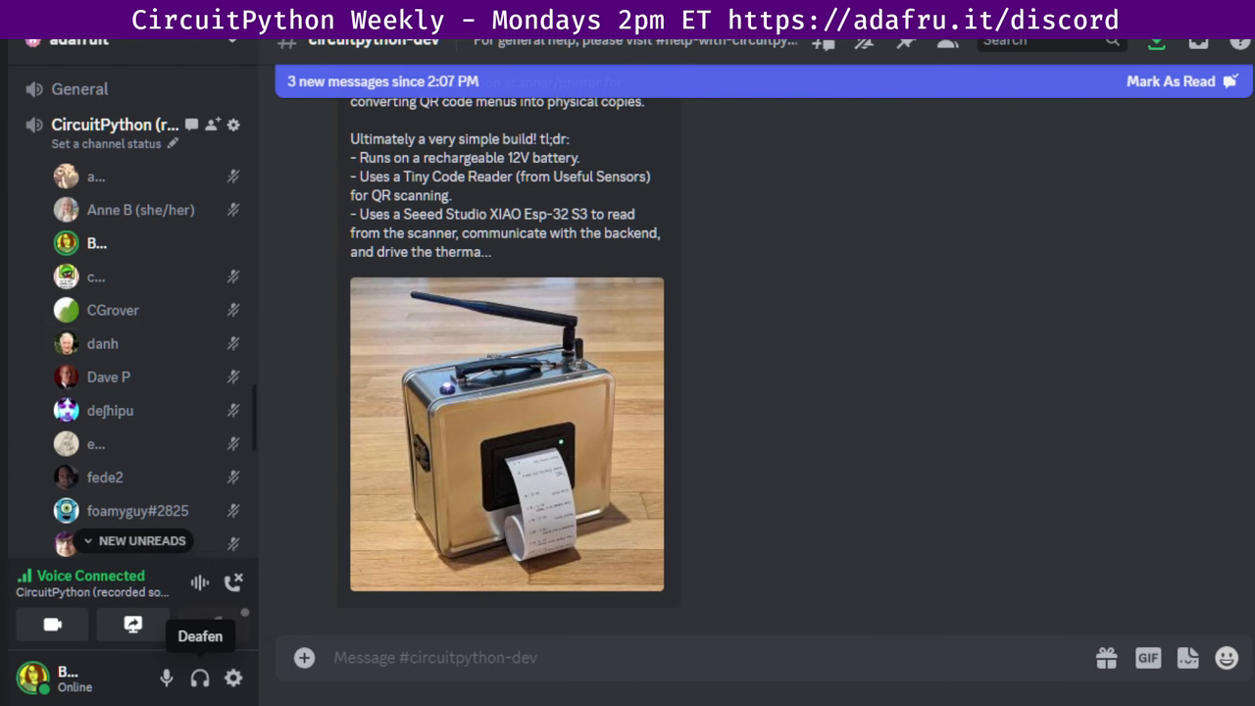
# Scroll down to the GitHub notice on PR #8528, ESP32S3 camera rev D.
pyautogui.scroll(-3)
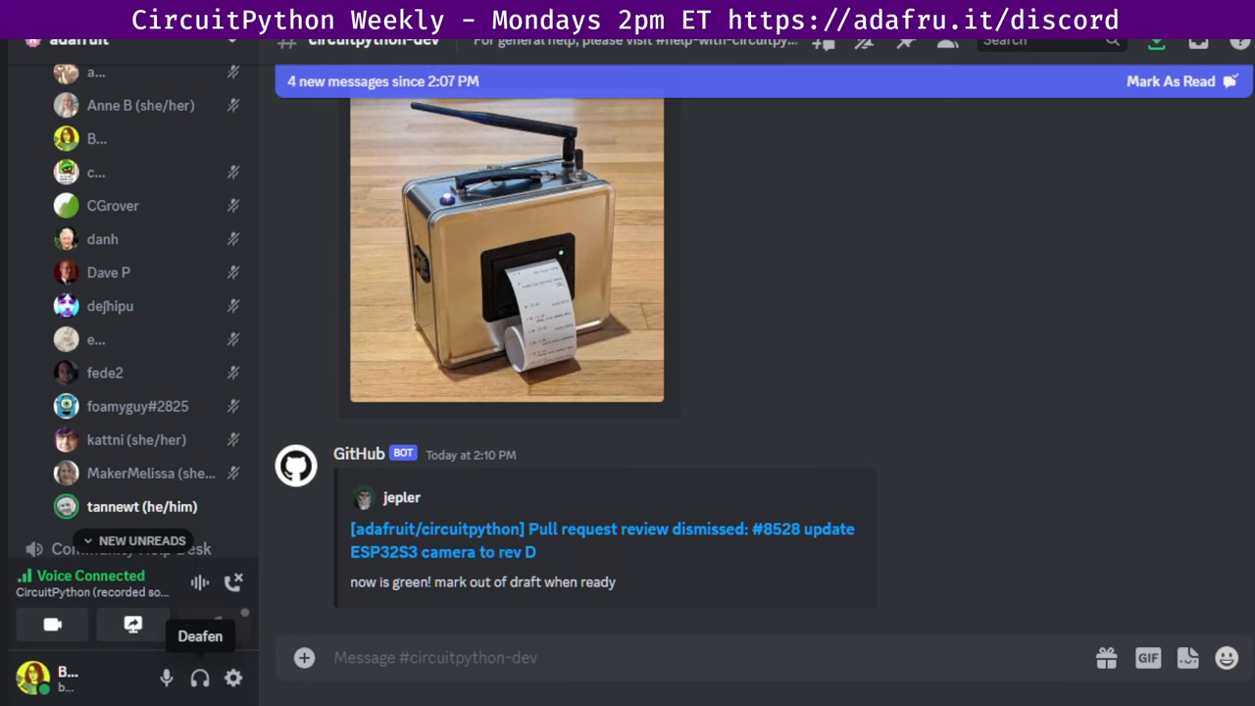
# Click in the chat and wait for dhalbert's GitHub comment on issue #8532.
pyautogui.click(674, 657)
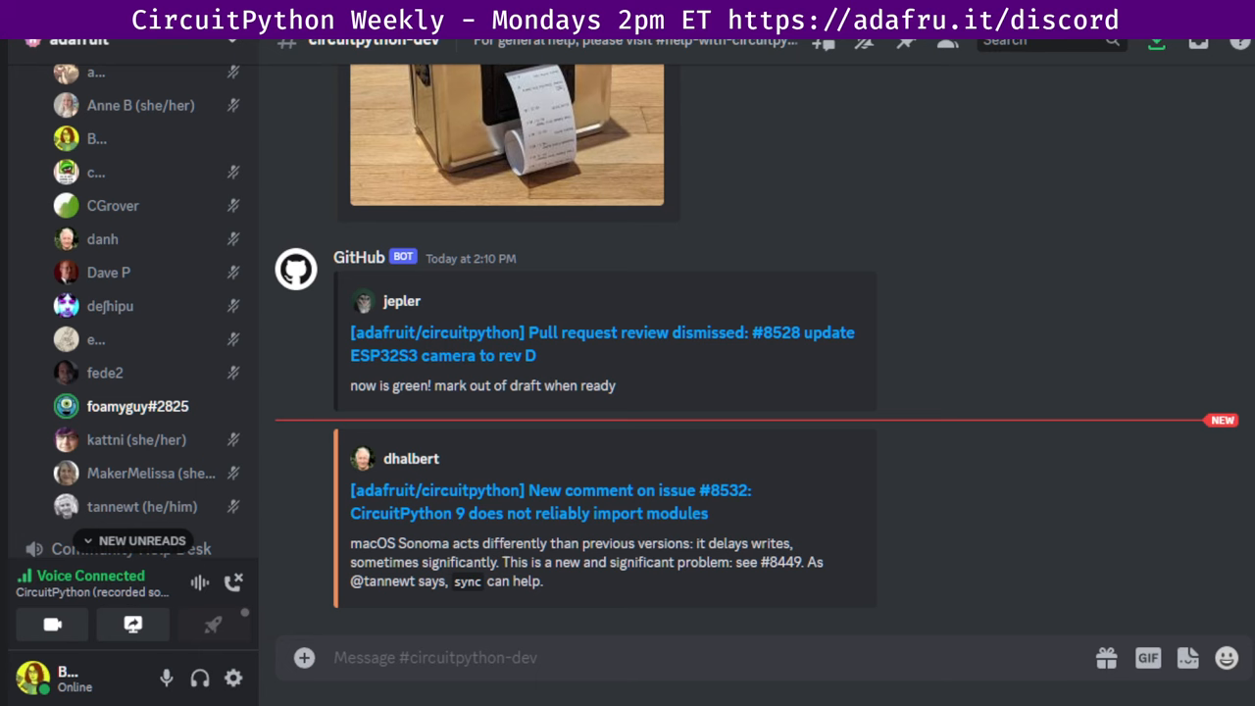
pyautogui.click(650, 657)
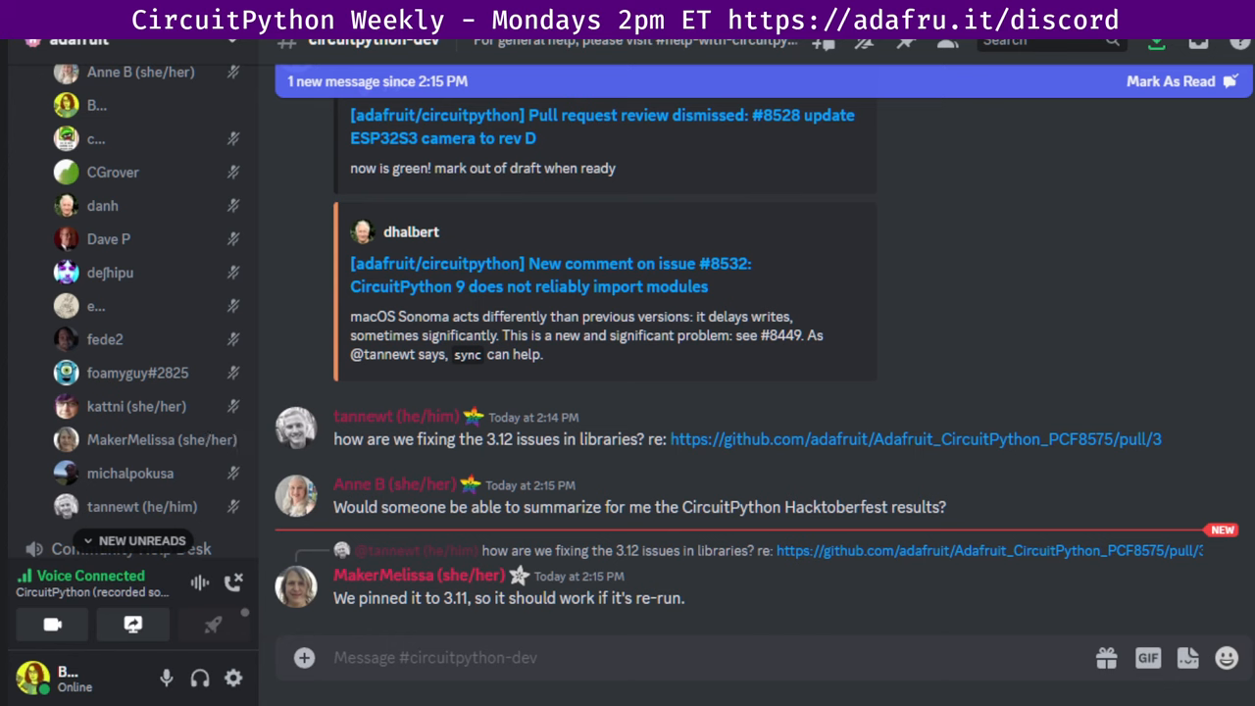
pyautogui.moveTo(147, 439)
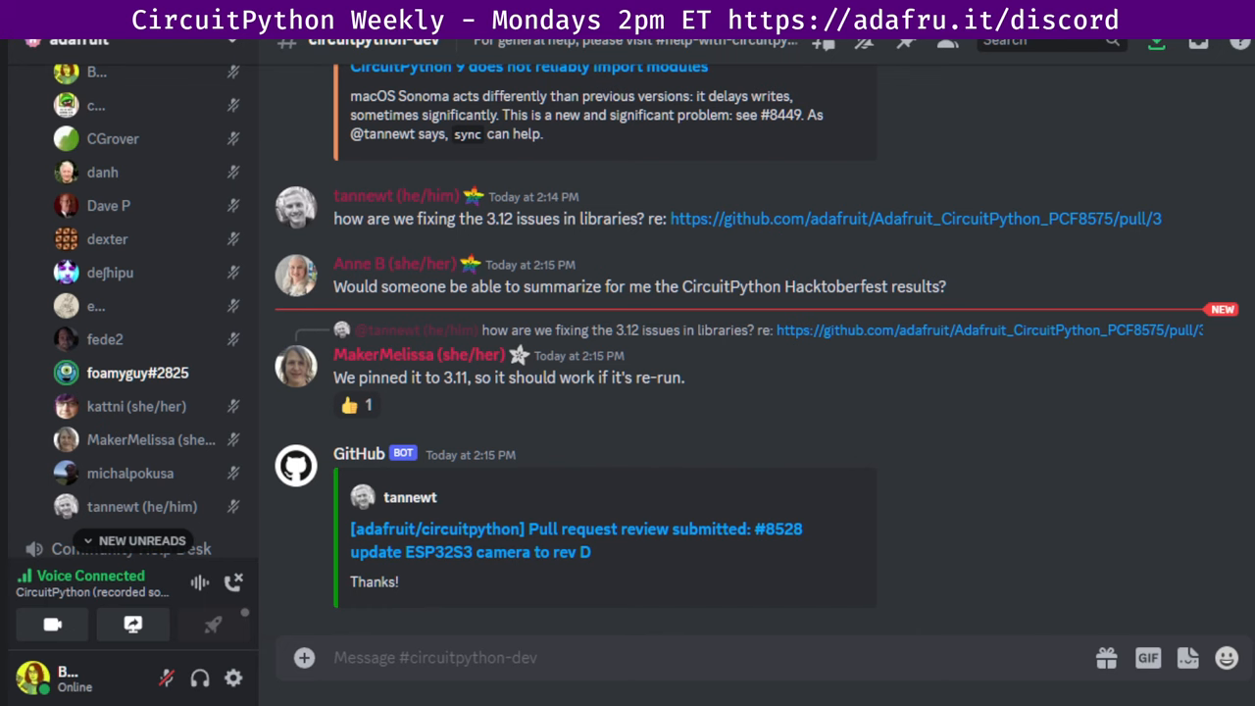
pyautogui.click(166, 677)
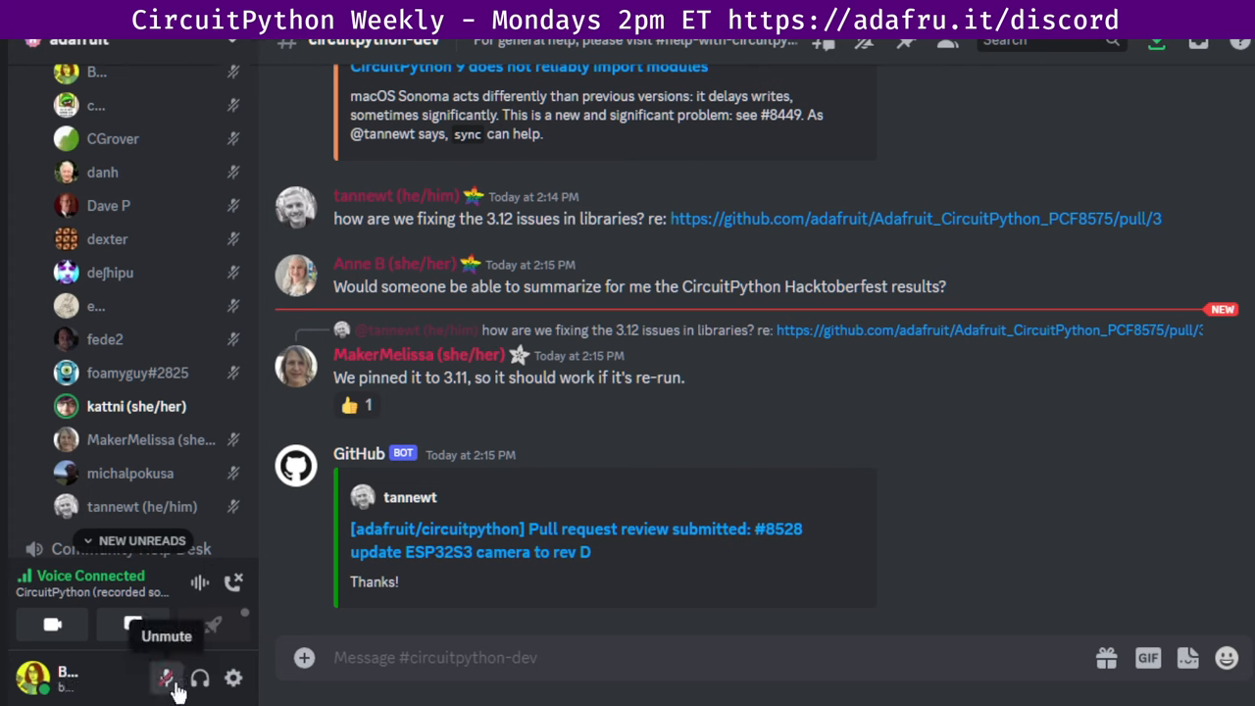
pyautogui.click(166, 678)
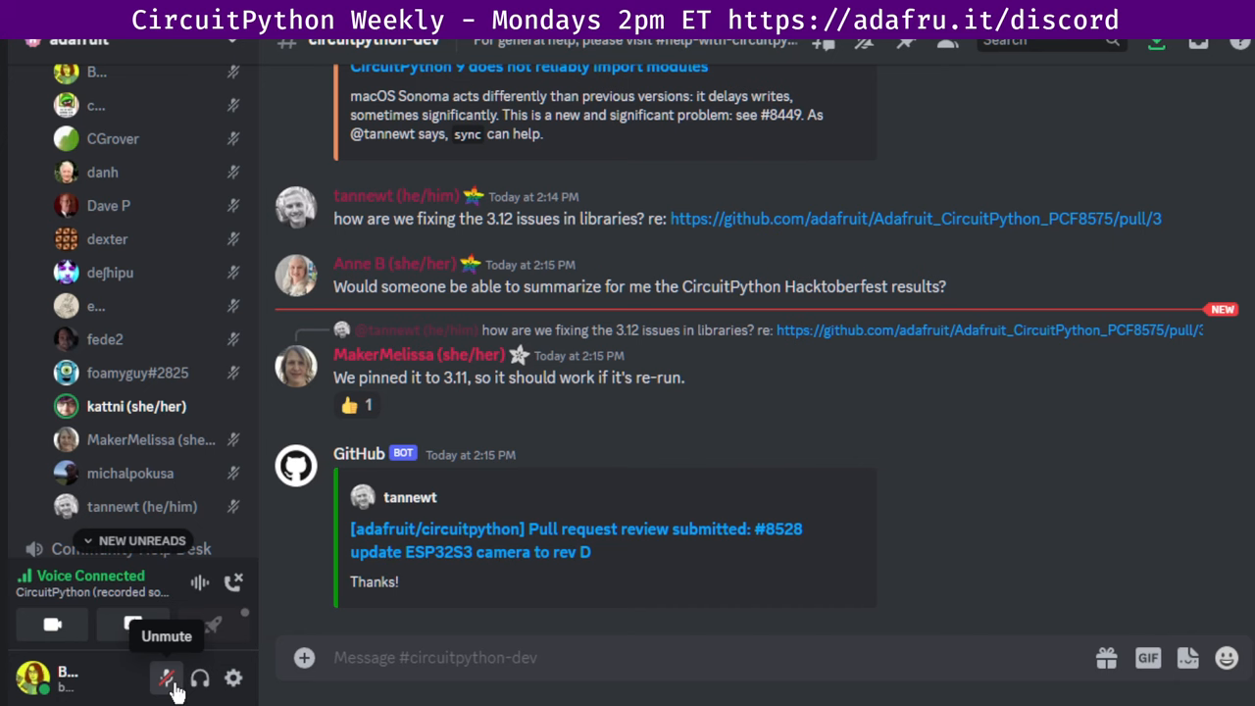
pyautogui.click(167, 678)
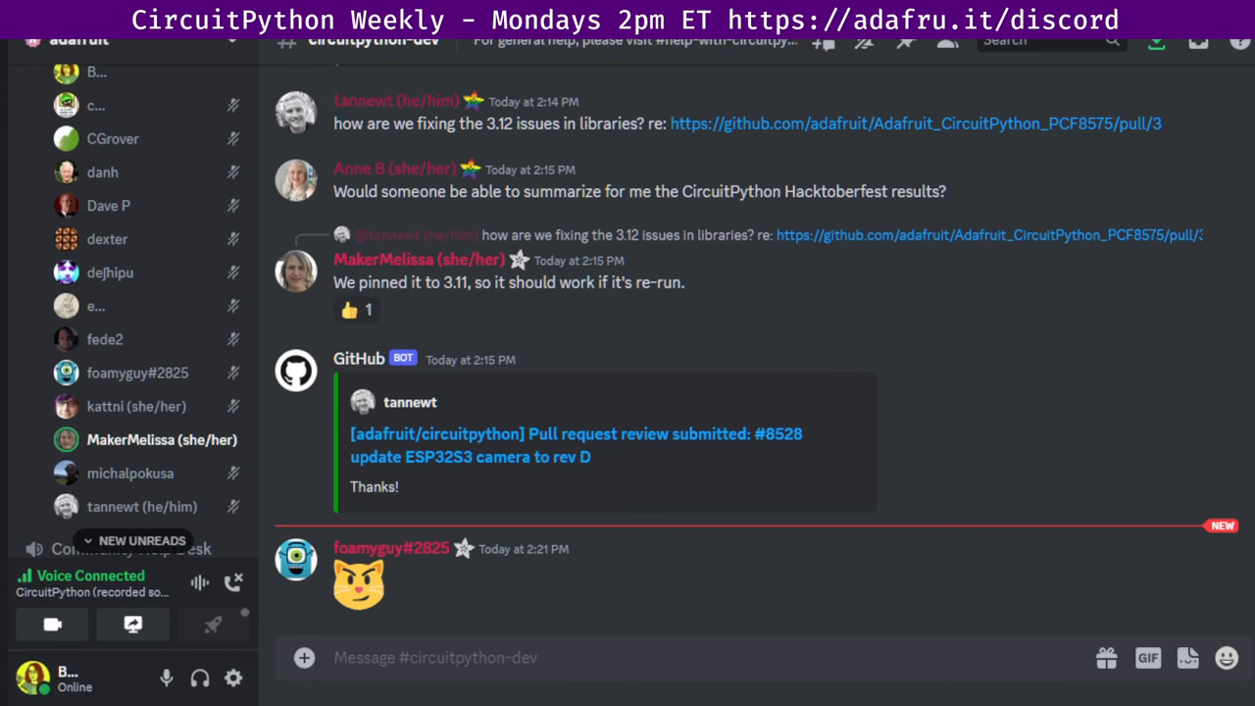
pyautogui.moveTo(1086, 536)
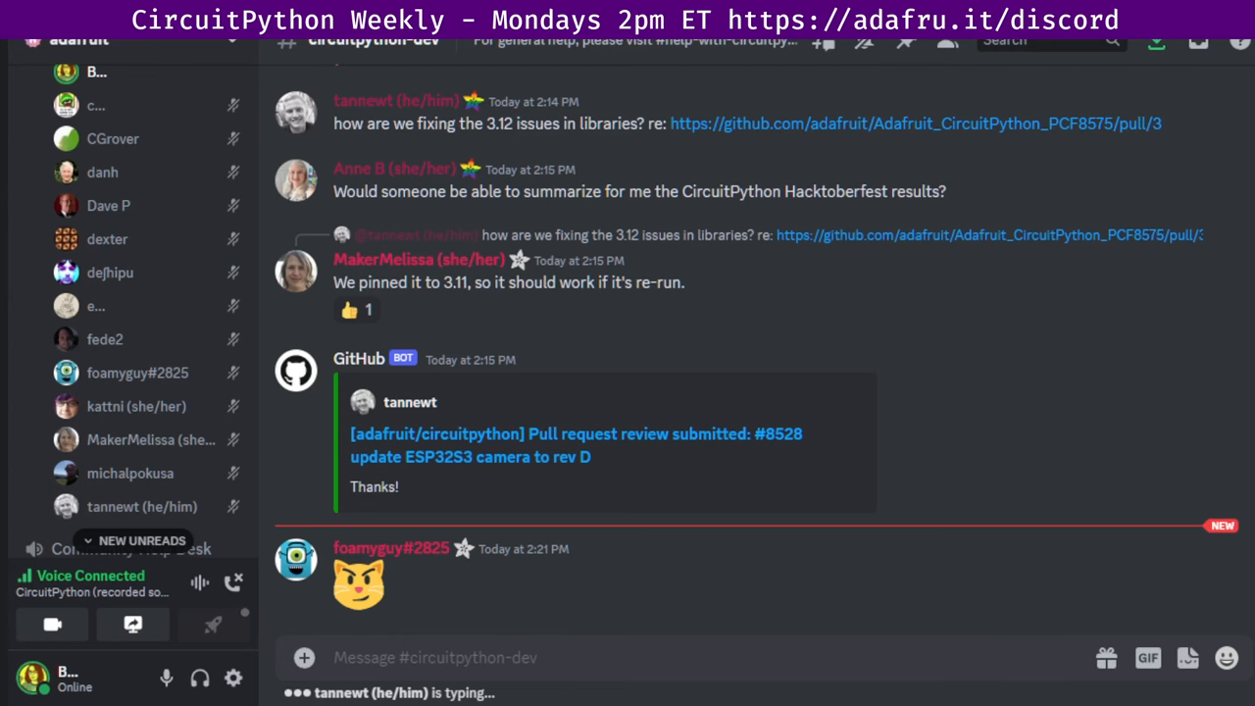
# Scroll to the bottom to read tannewt's 'classic off by one error' message.
pyautogui.scroll(-3)
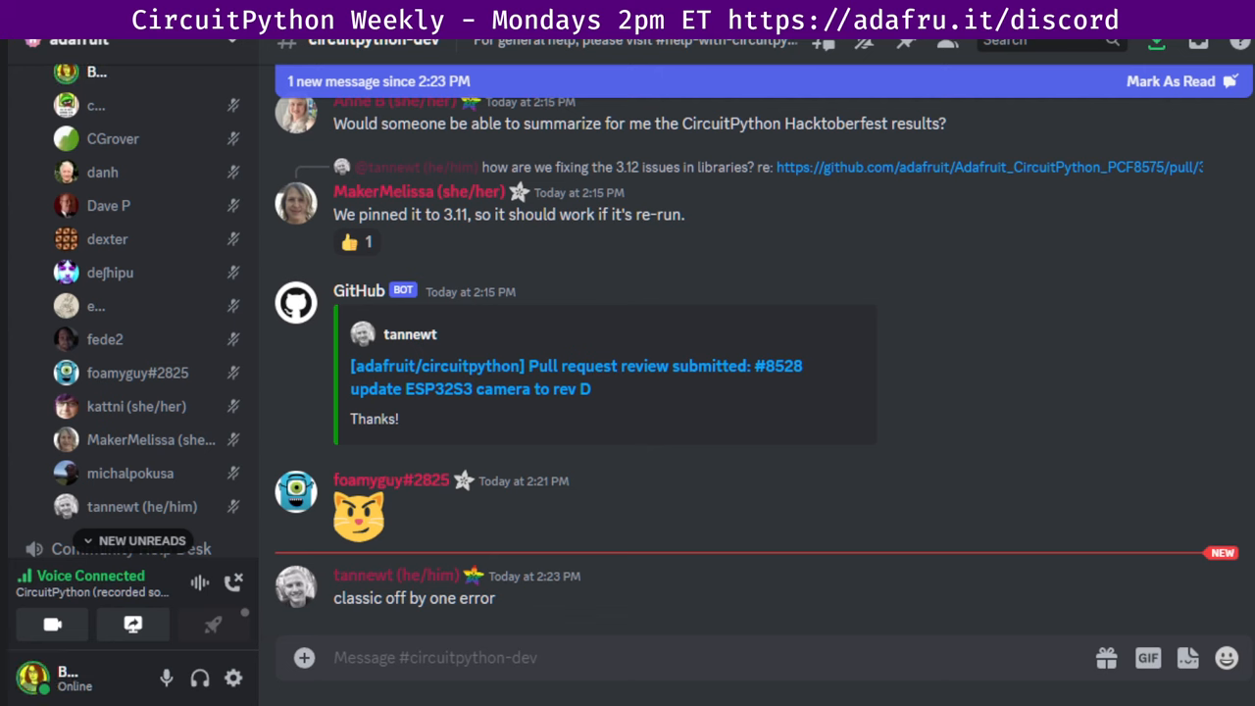
# Mark the circuitpython-dev new messages as read from the top banner.
pyautogui.click(1170, 80)
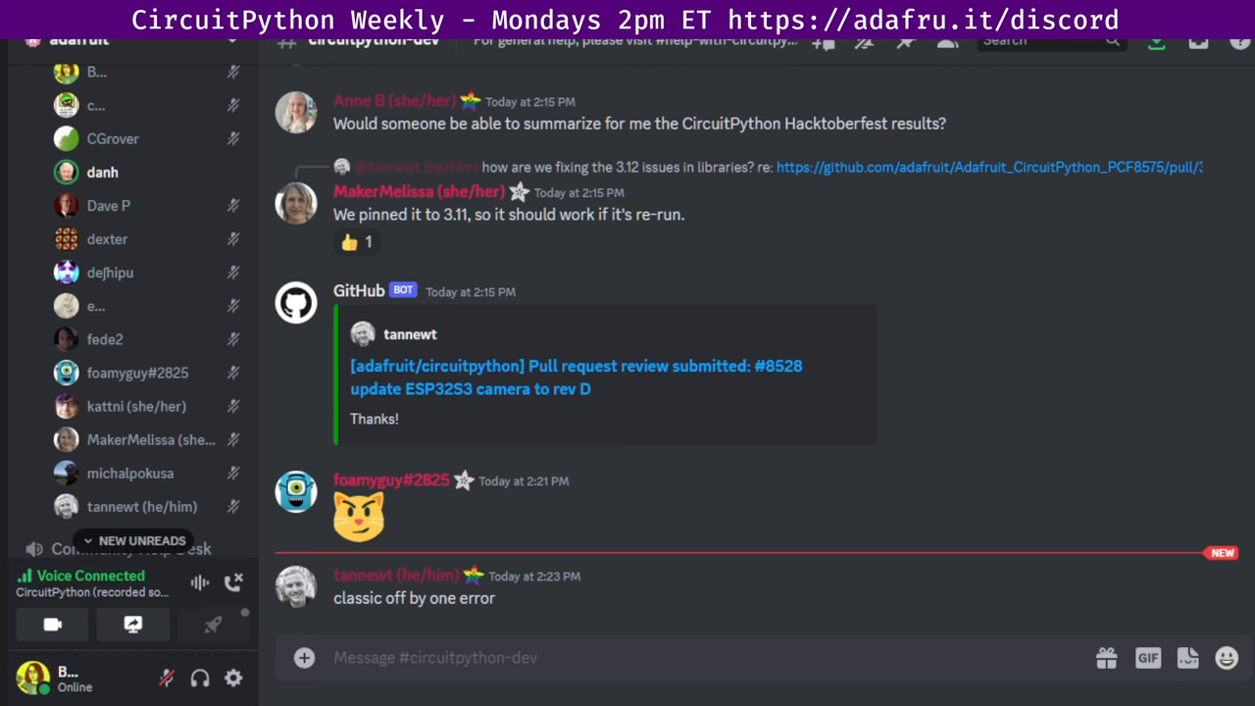
pyautogui.click(166, 678)
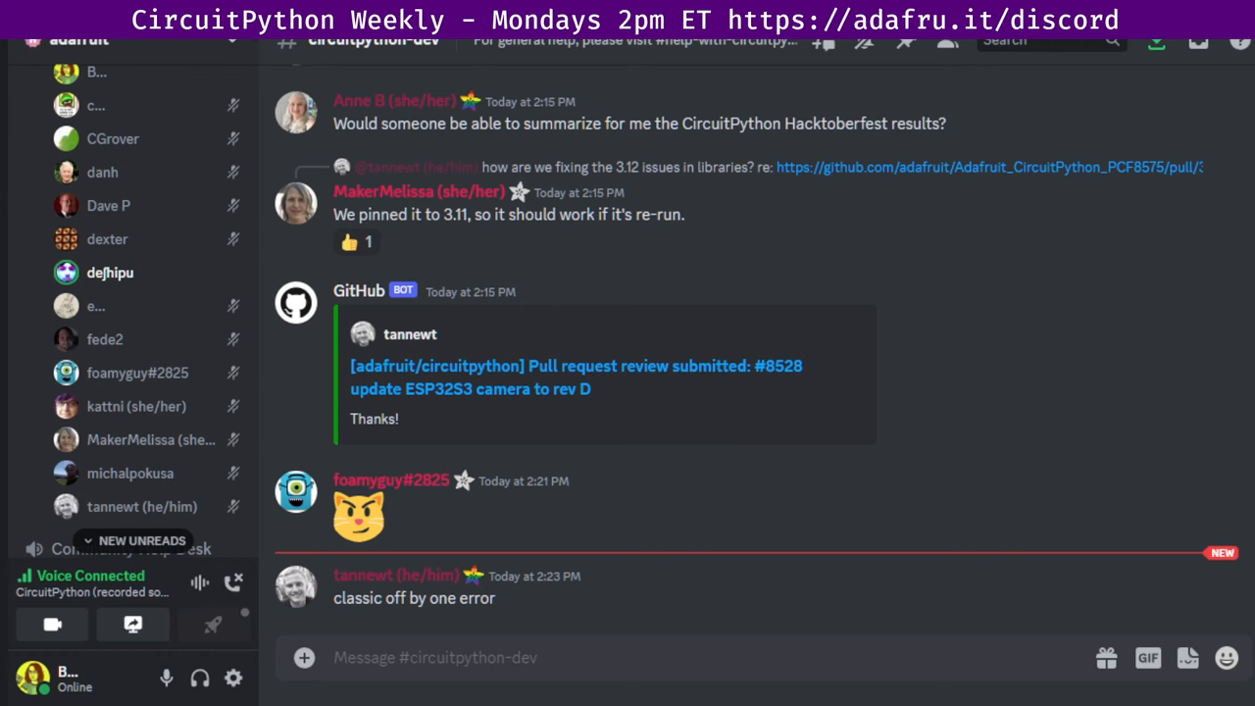
pyautogui.click(434, 657)
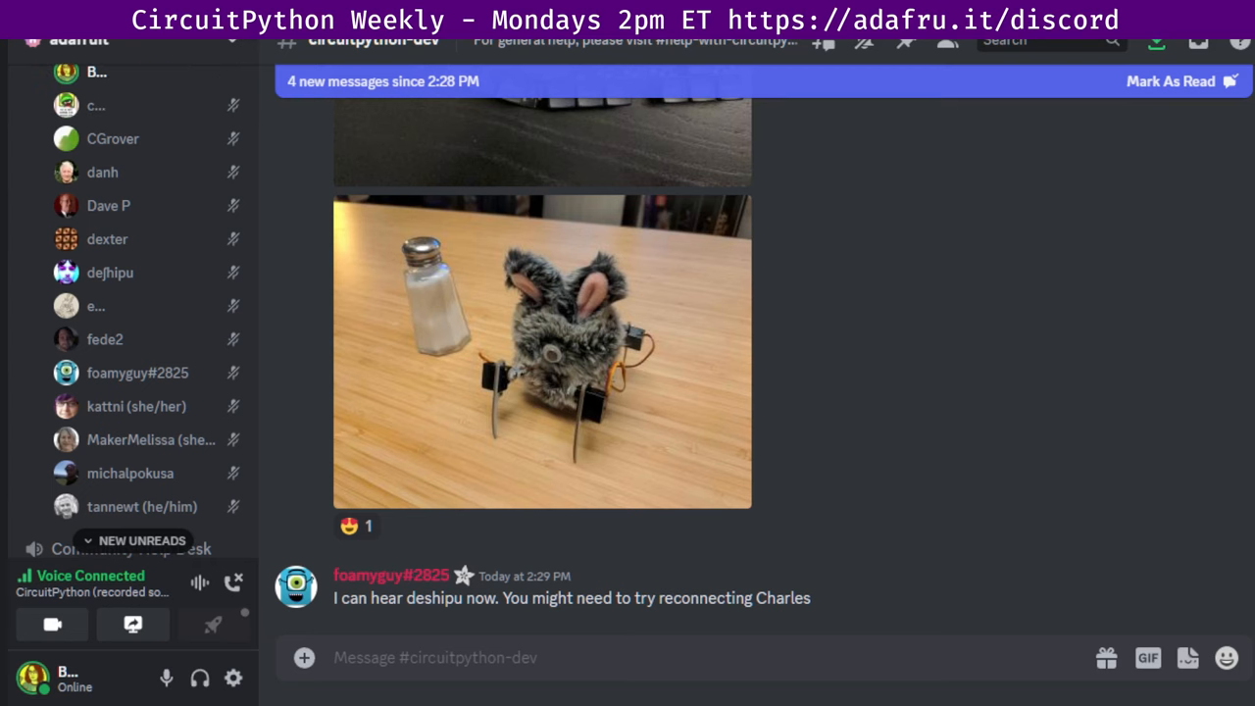
pyautogui.moveTo(133, 624)
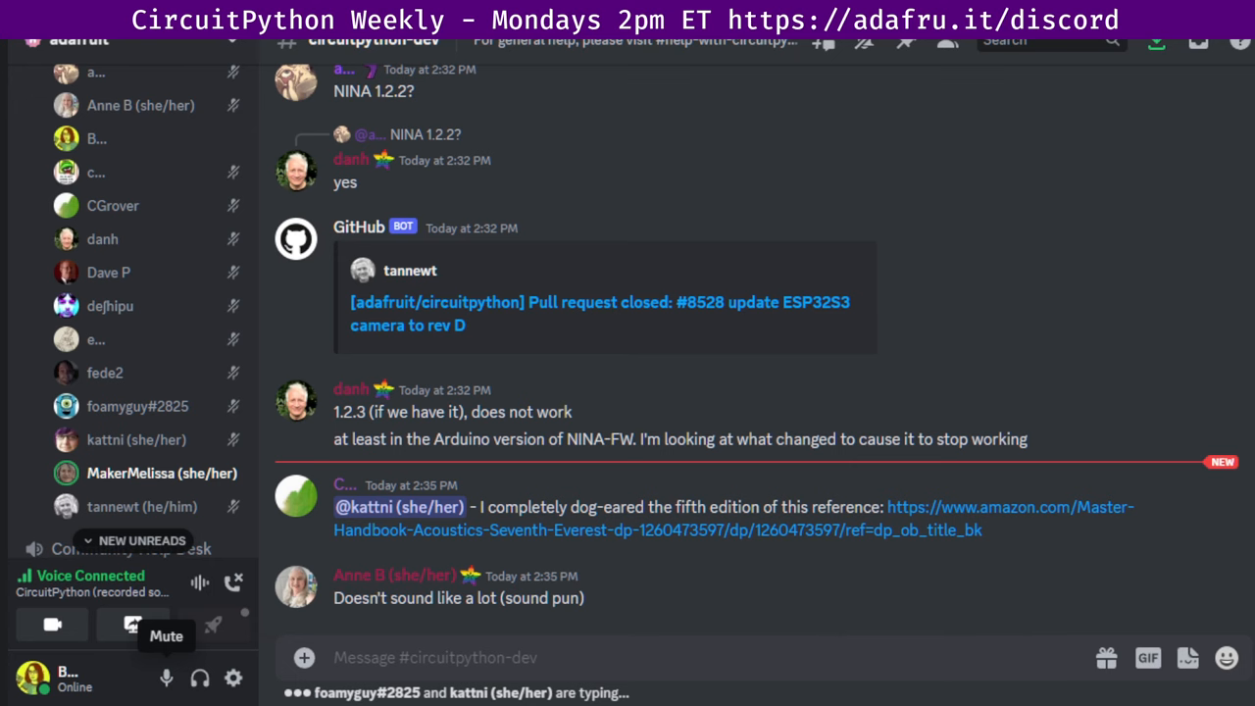
pyautogui.scroll(-3)
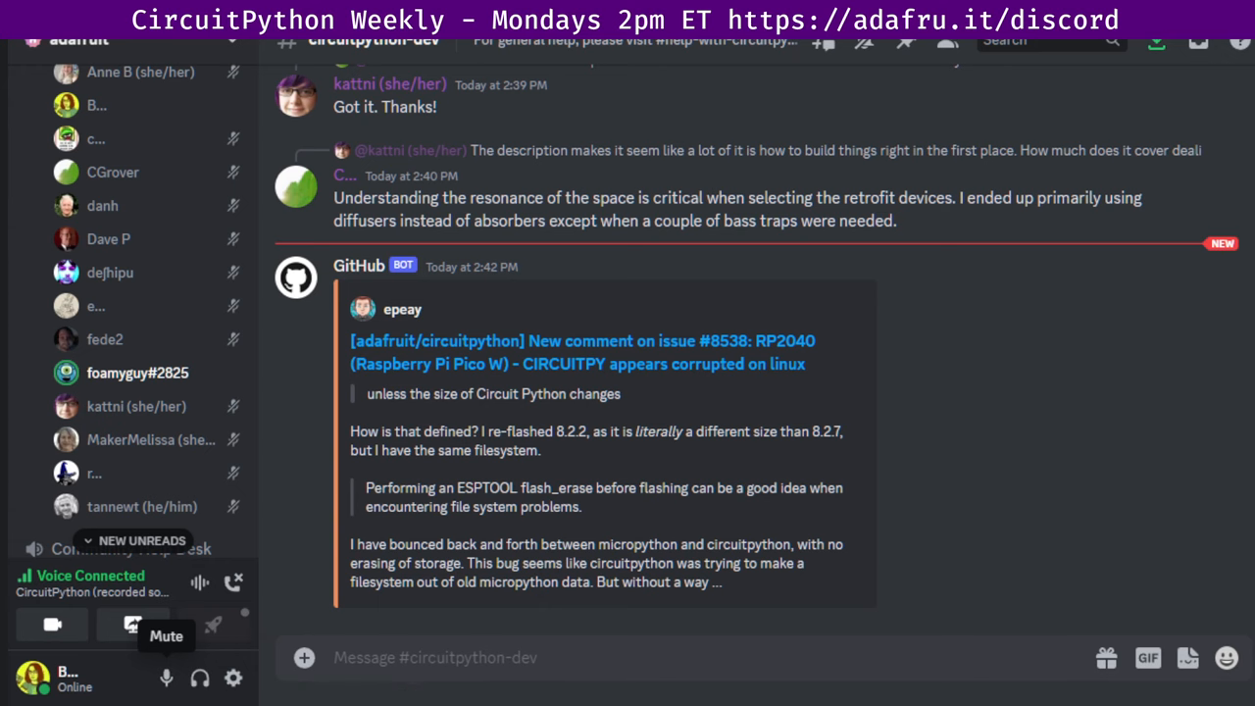
pyautogui.scroll(-3)
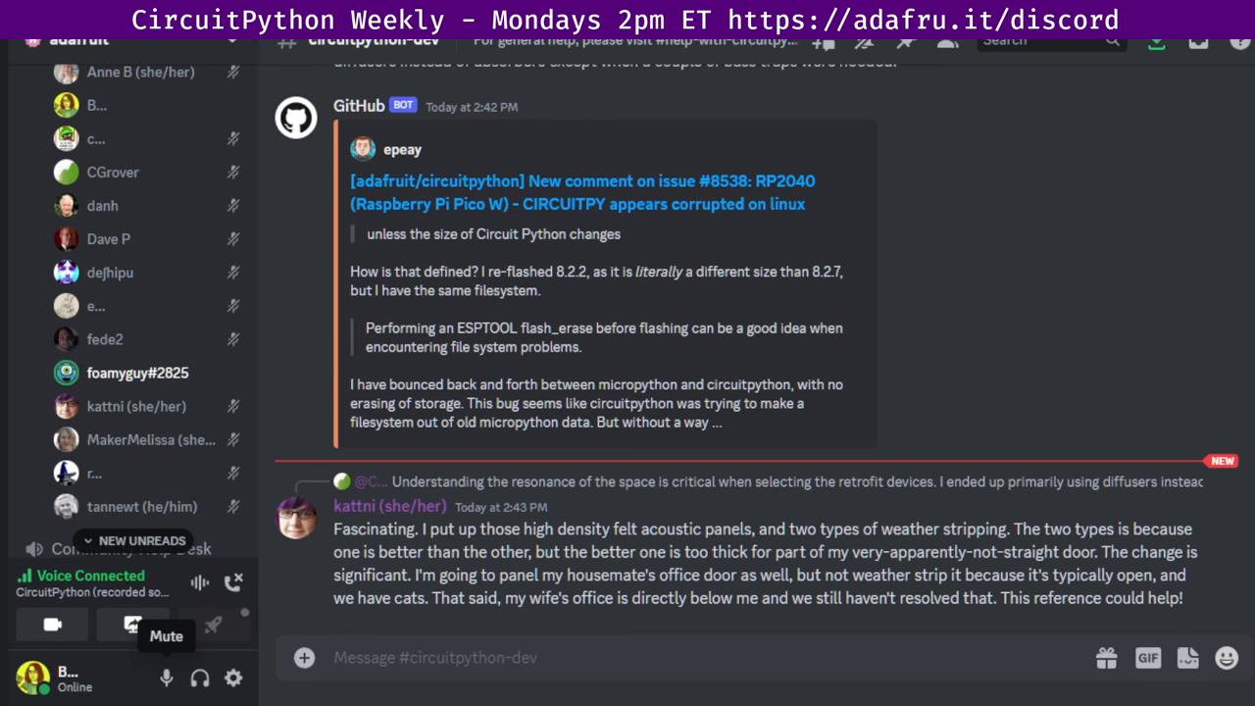
pyautogui.click(594, 657)
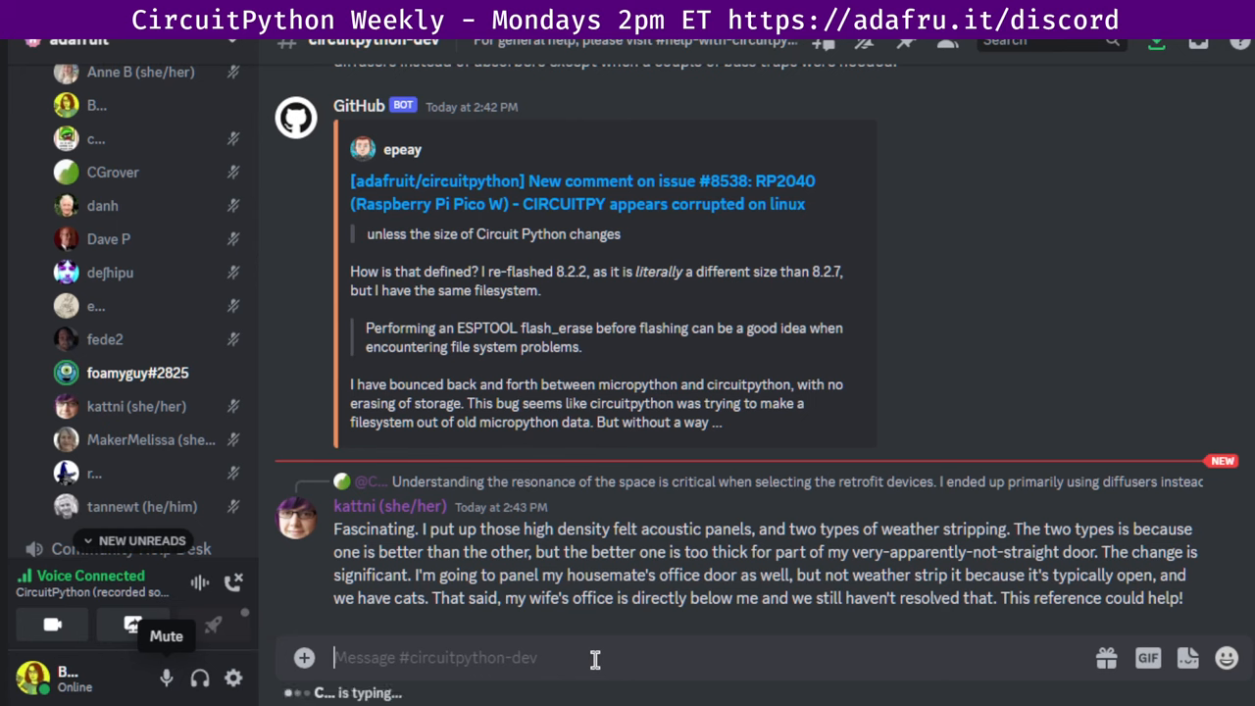
pyautogui.moveTo(618, 677)
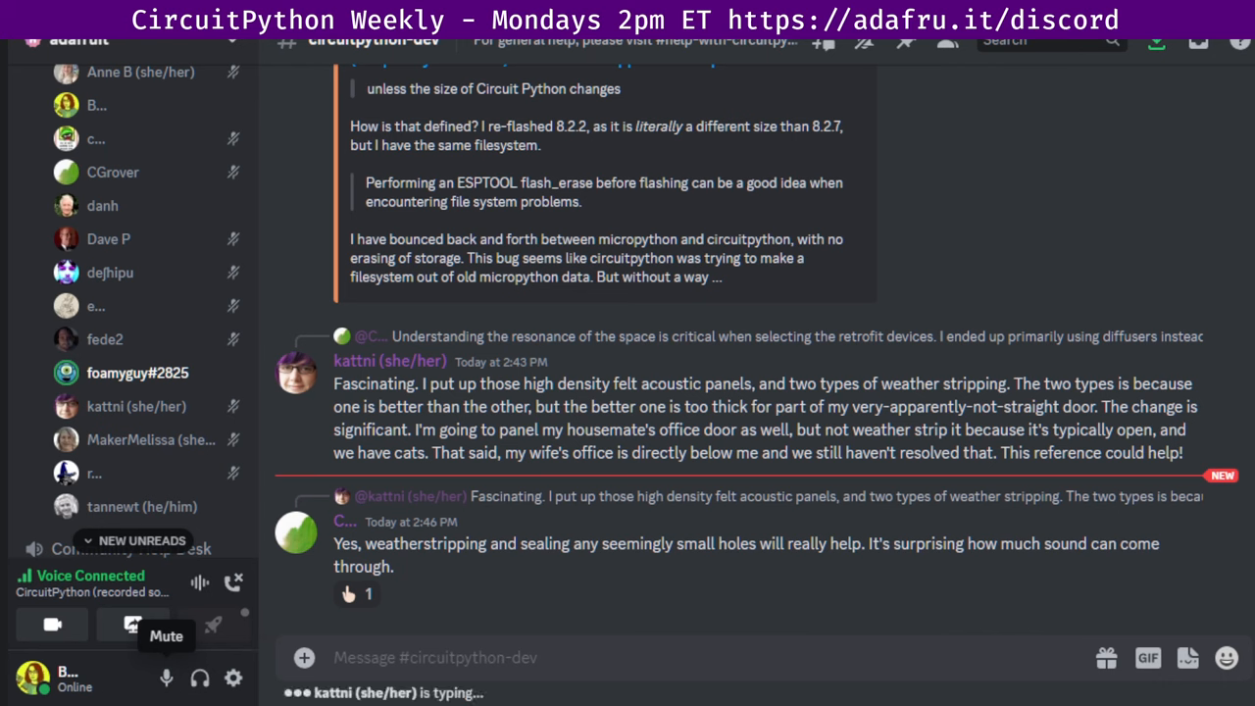
pyautogui.click(437, 657)
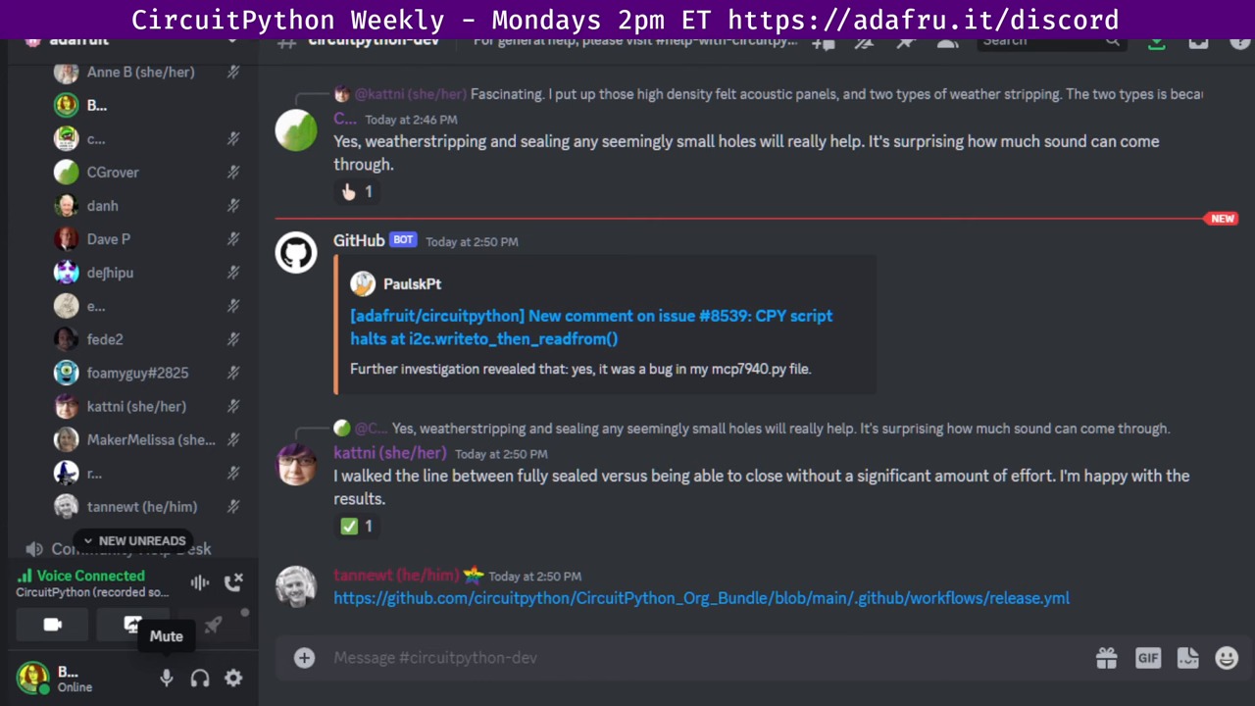
pyautogui.click(436, 657)
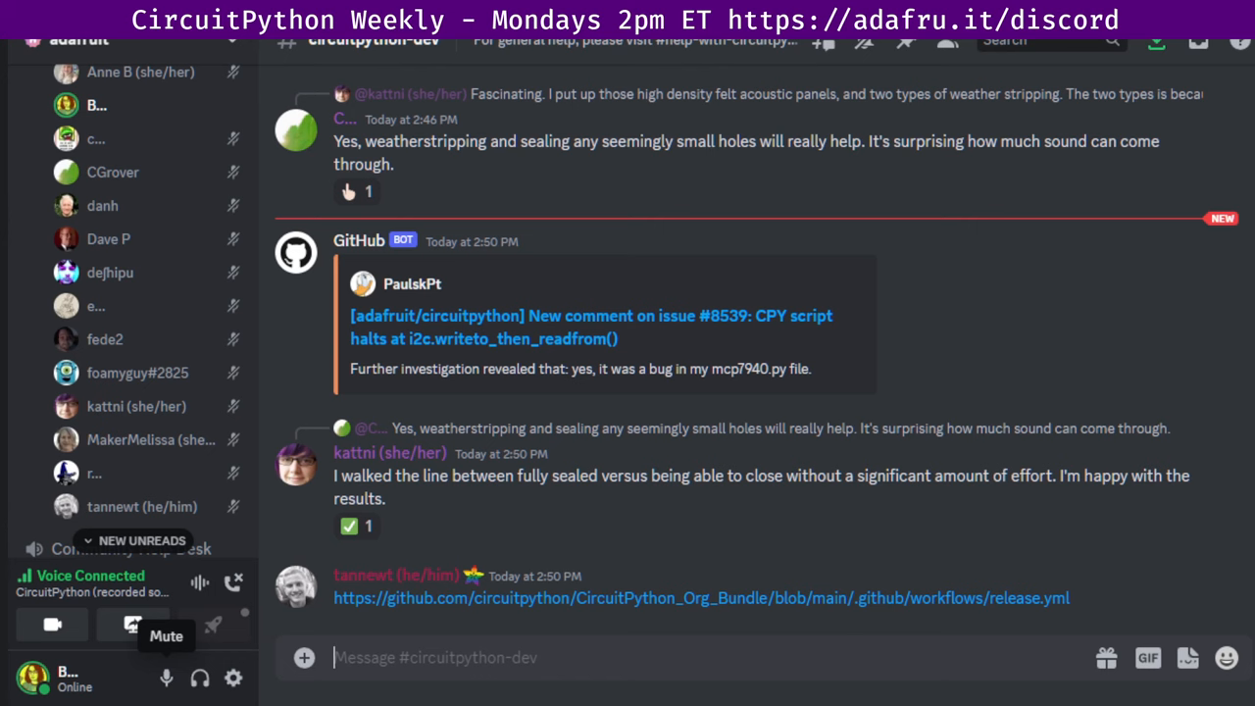